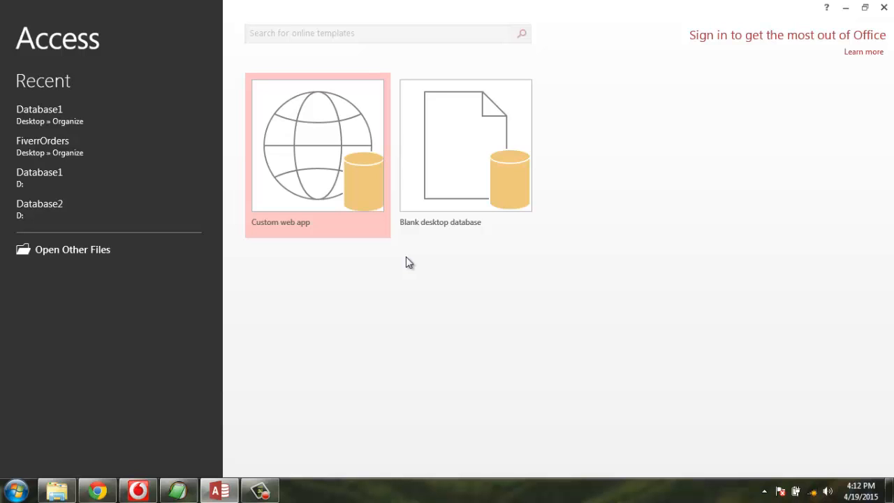
# - Open Database1 from Recent, remove the old Products table and view the 43 SalesOrders records
pyautogui.click(39, 109)
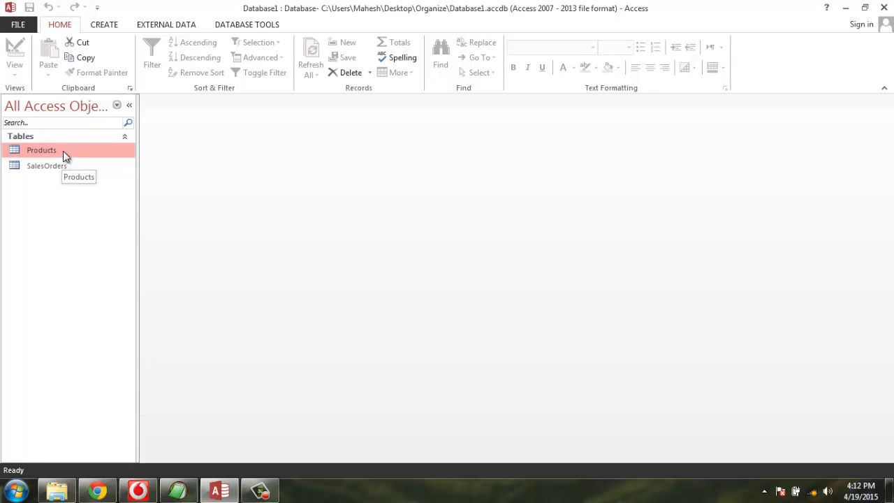
pyautogui.doubleClick(41, 150)
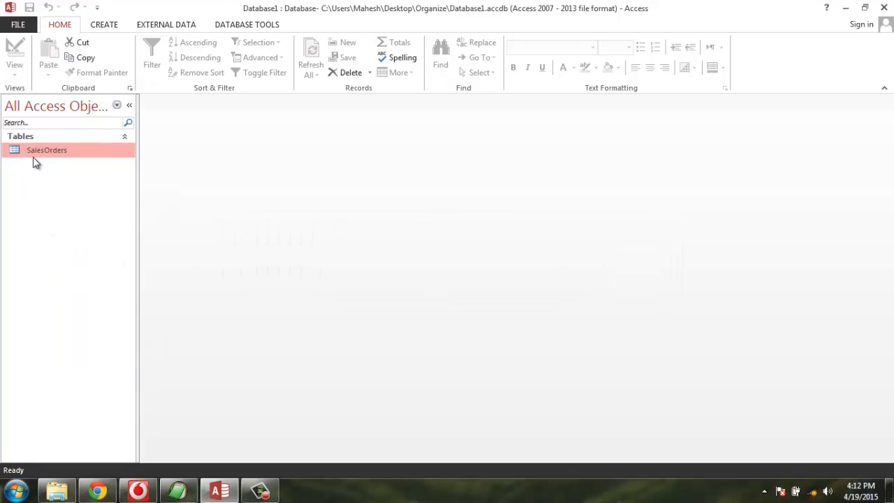
pyautogui.doubleClick(47, 149)
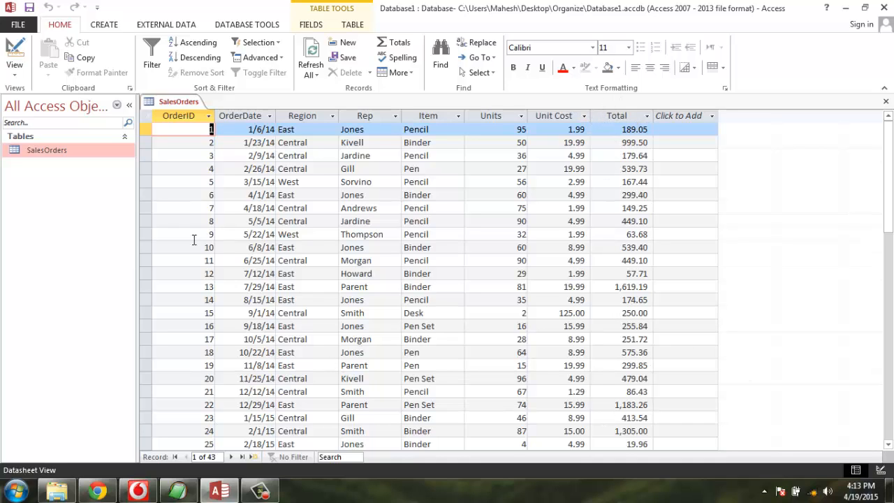
pyautogui.moveTo(886, 102)
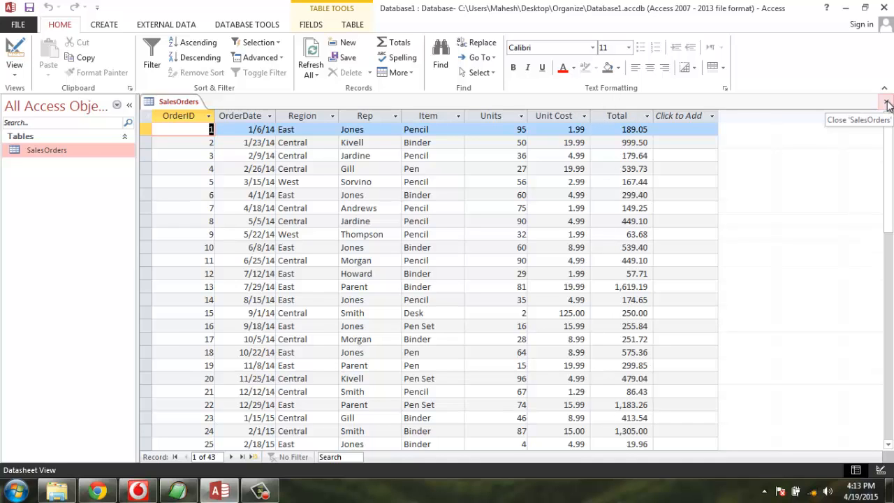
# - Copy SalesOrders and paste it as a new Products table, Structure Only, with no data
pyautogui.click(885, 101)
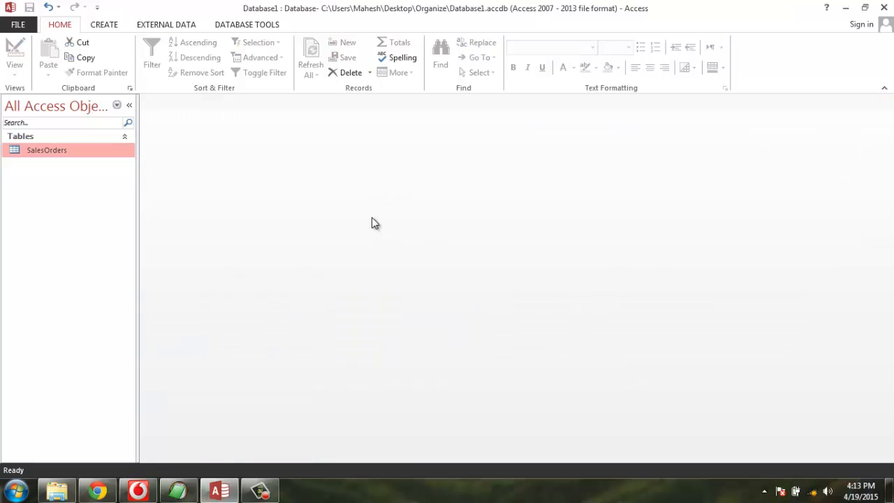
pyautogui.rightClick(47, 149)
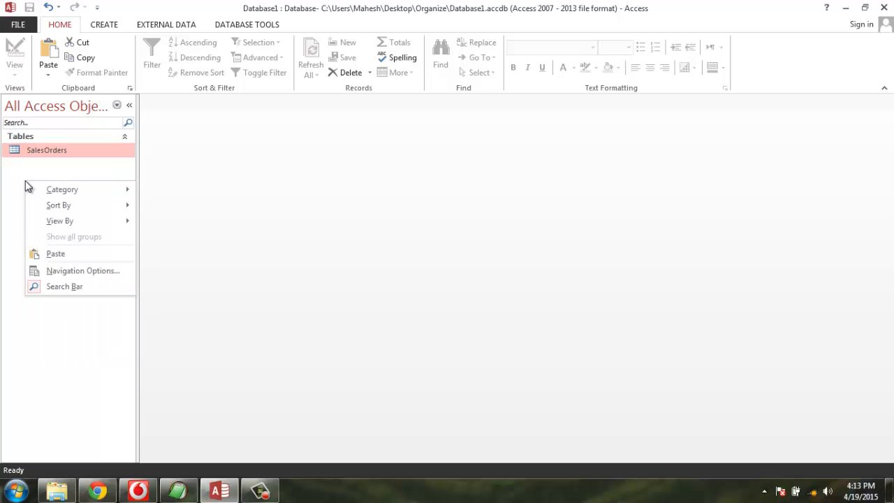
pyautogui.click(55, 253)
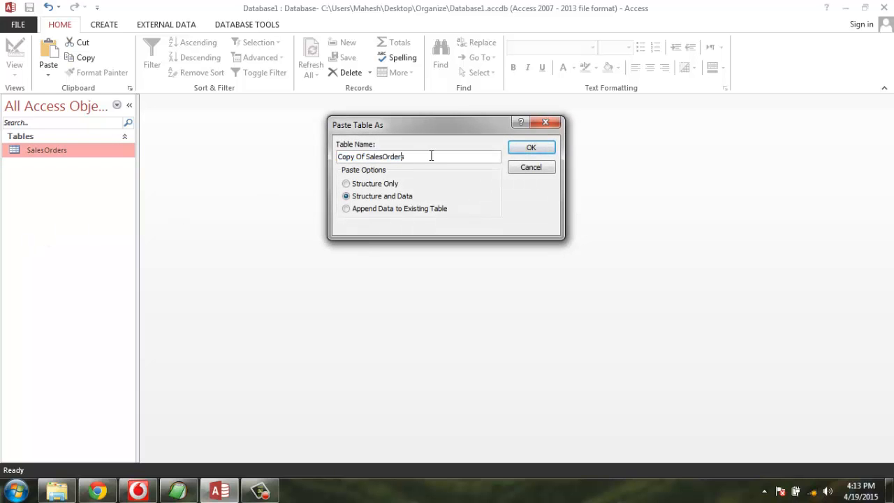
pyautogui.write('Products')
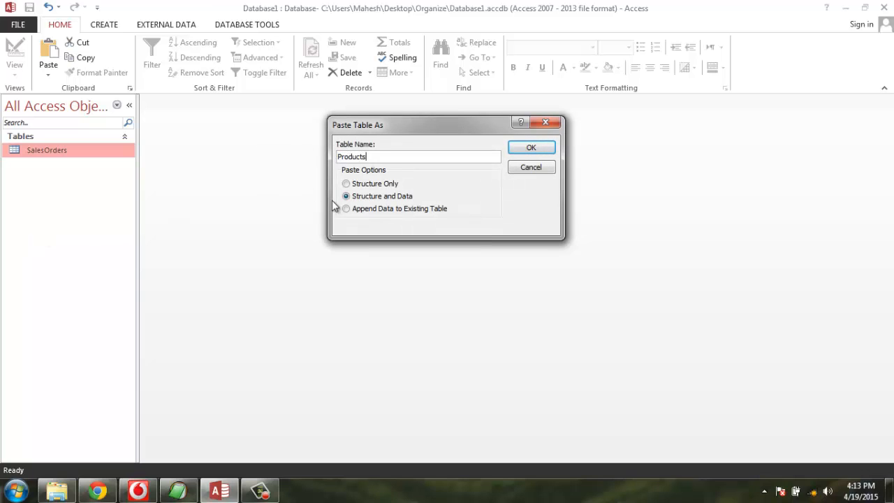
pyautogui.click(346, 183)
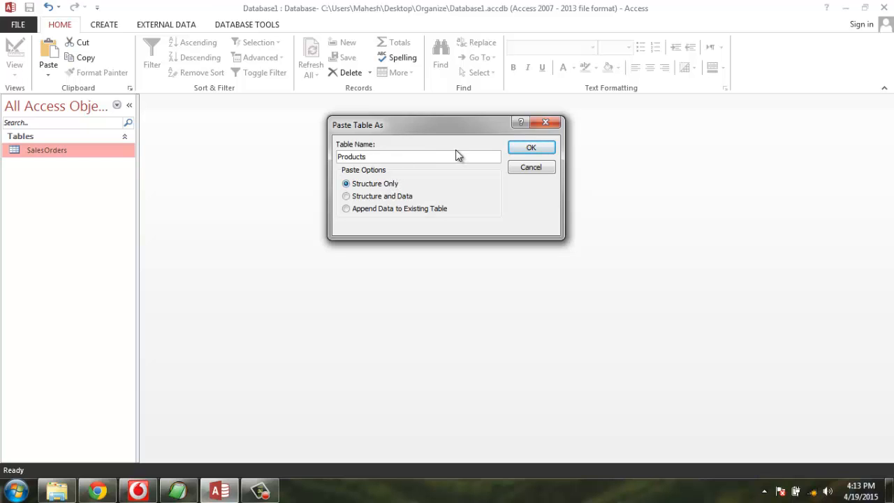
pyautogui.click(409, 157)
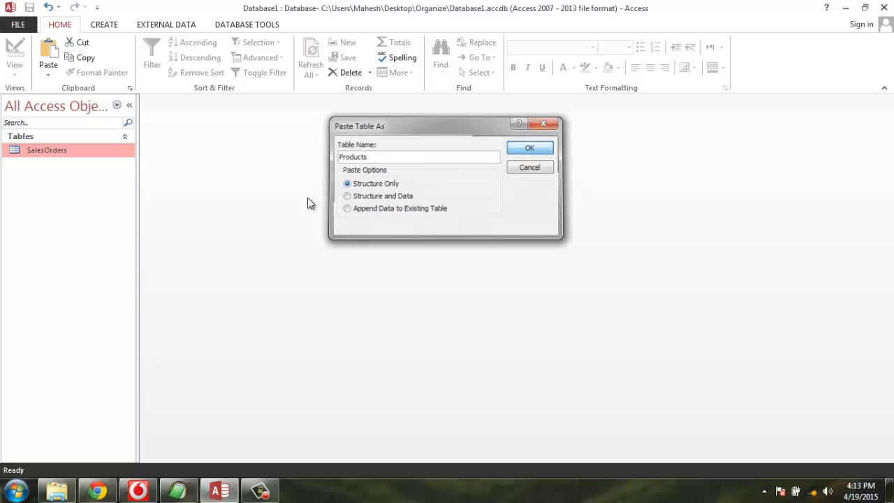
pyautogui.click(529, 147)
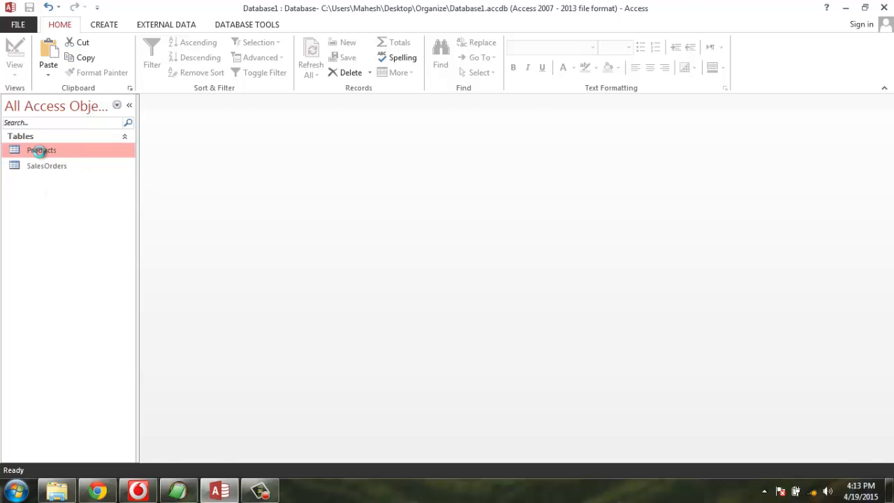
pyautogui.doubleClick(42, 150)
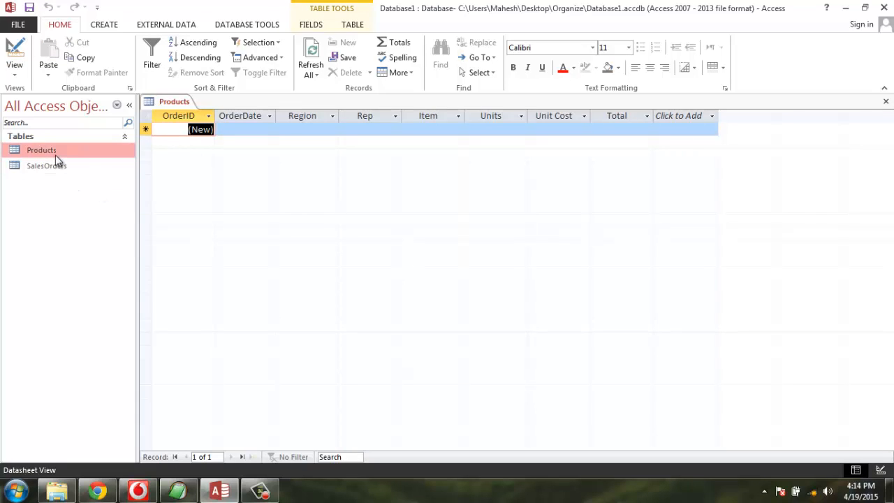
pyautogui.click(47, 165)
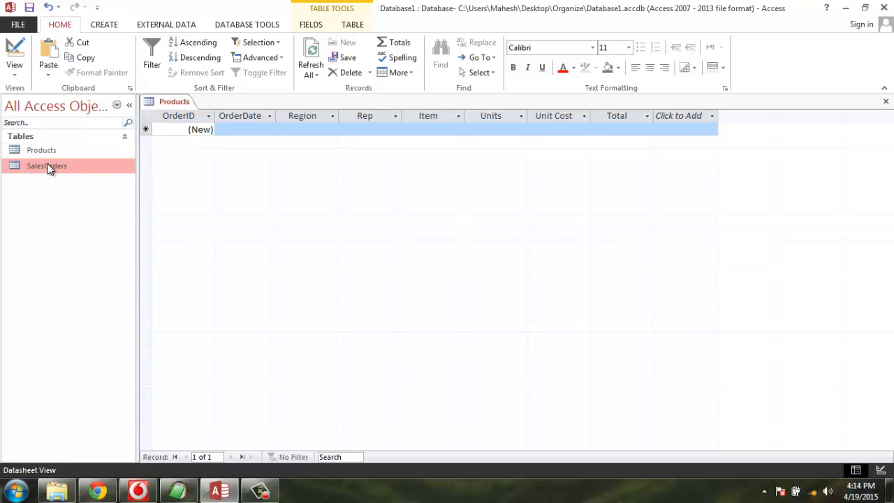
pyautogui.doubleClick(46, 166)
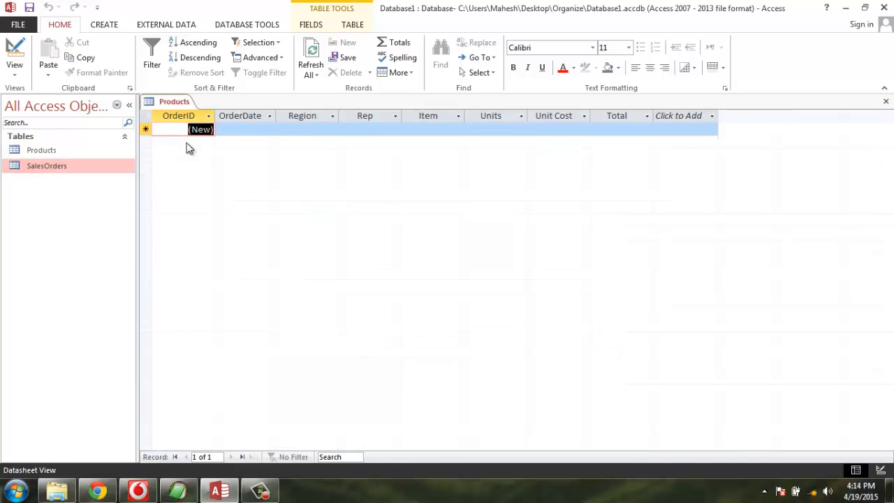
pyautogui.moveTo(197, 243)
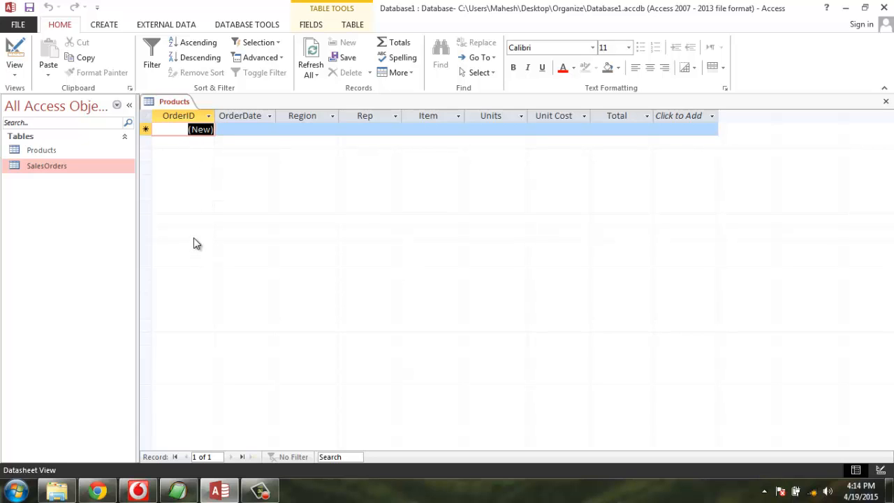
pyautogui.click(47, 166)
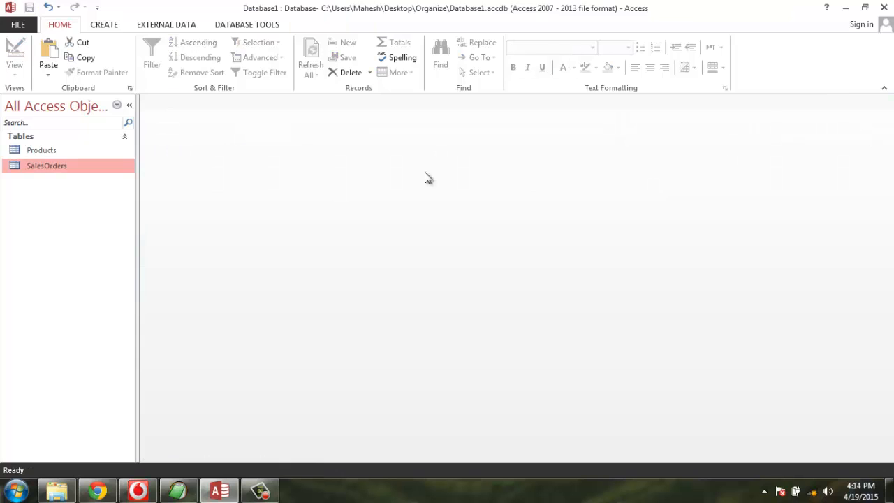
# - Start a Query Design on SalesOrders with OrderDate through Total in the grid, leaving out OrderID
pyautogui.click(104, 25)
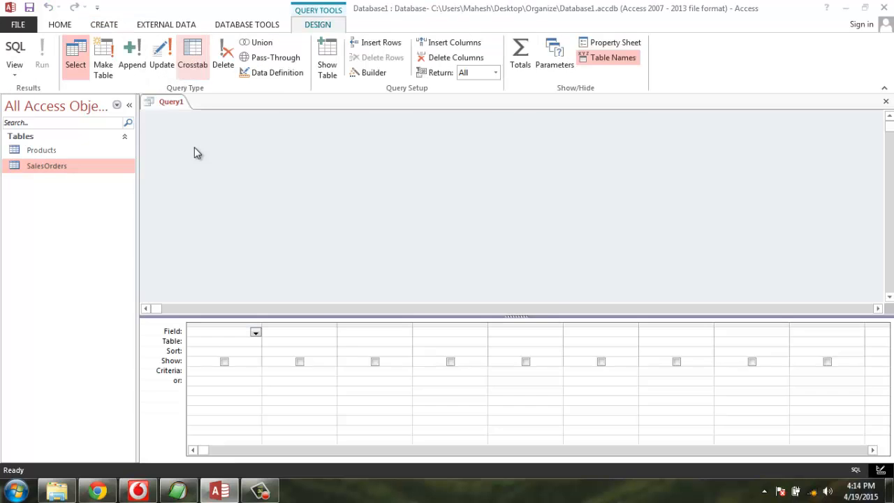
pyautogui.click(327, 56)
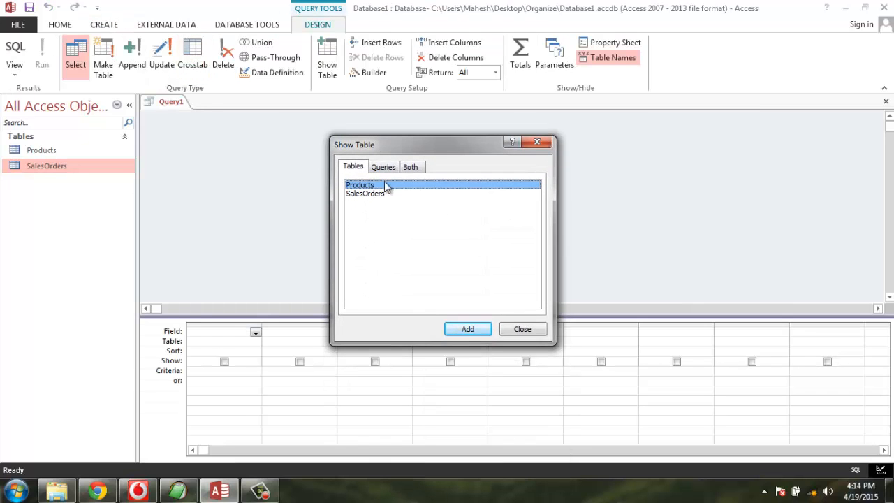
pyautogui.doubleClick(364, 194)
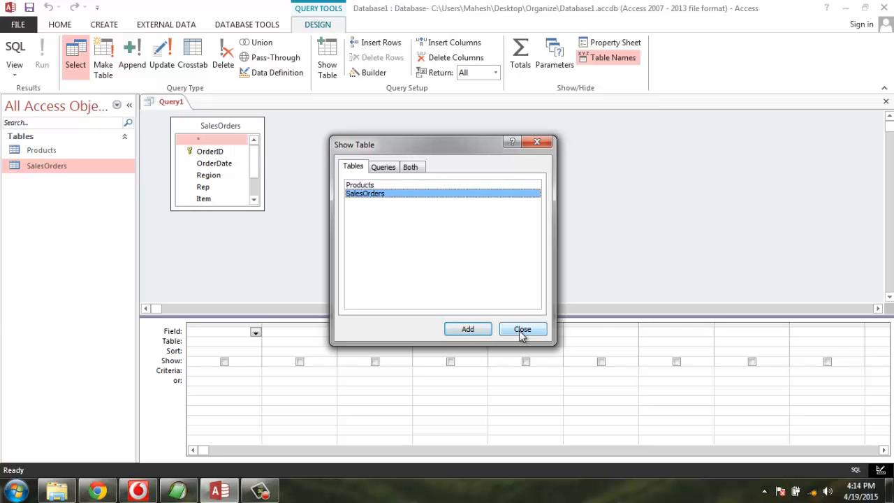
pyautogui.click(523, 329)
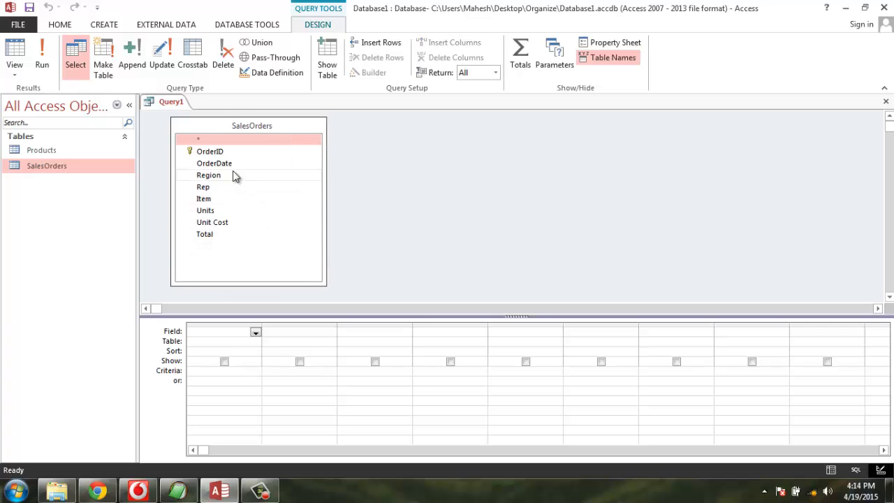
pyautogui.doubleClick(215, 162)
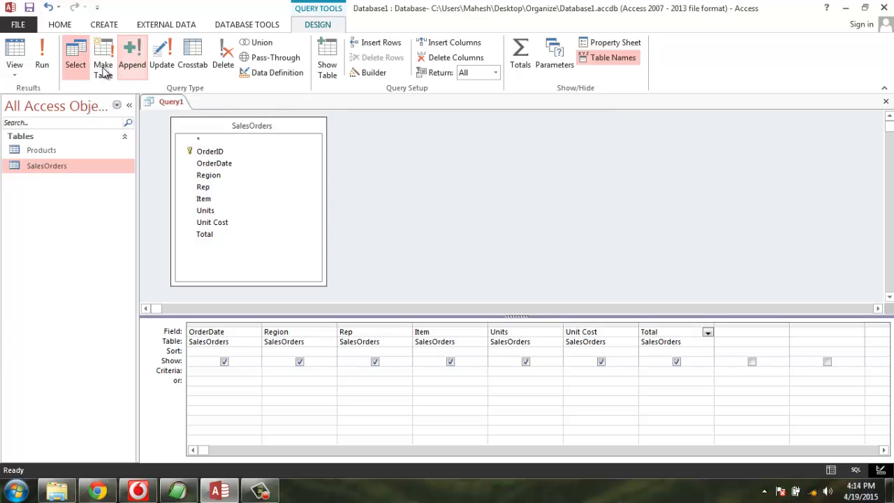
# - Make it an append query into the Products table, then close the Query1 design
pyautogui.click(132, 53)
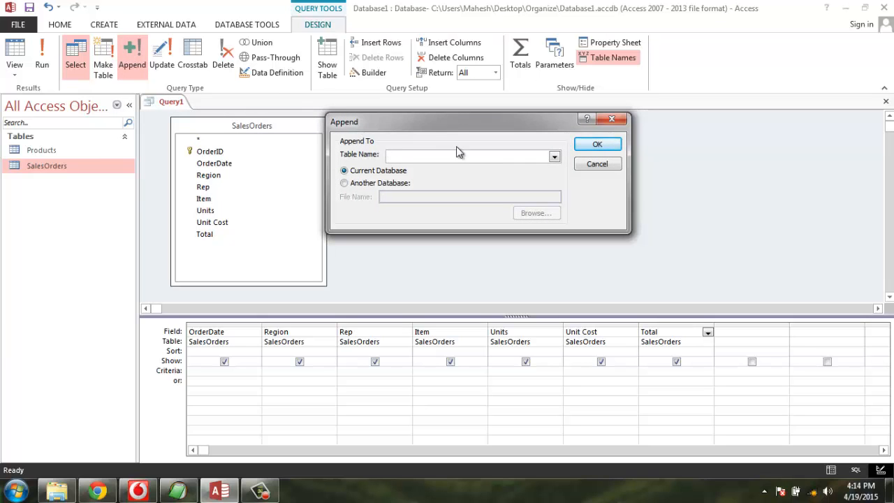
pyautogui.click(554, 156)
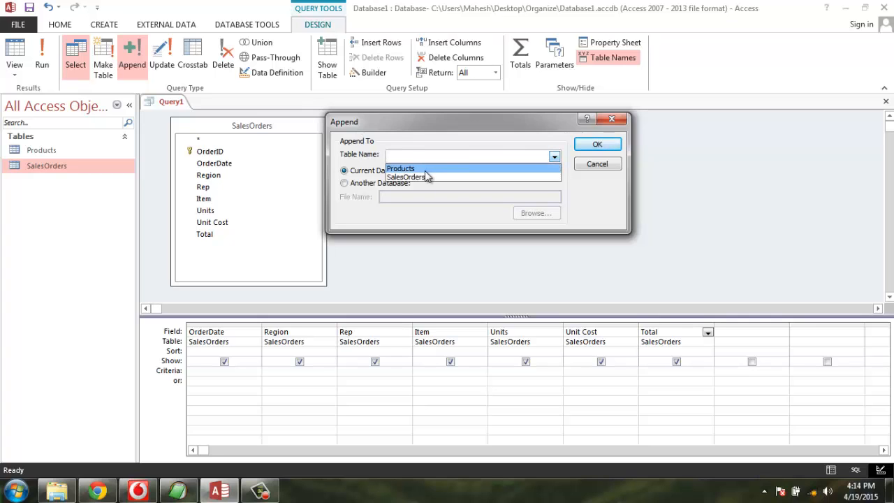
pyautogui.click(400, 169)
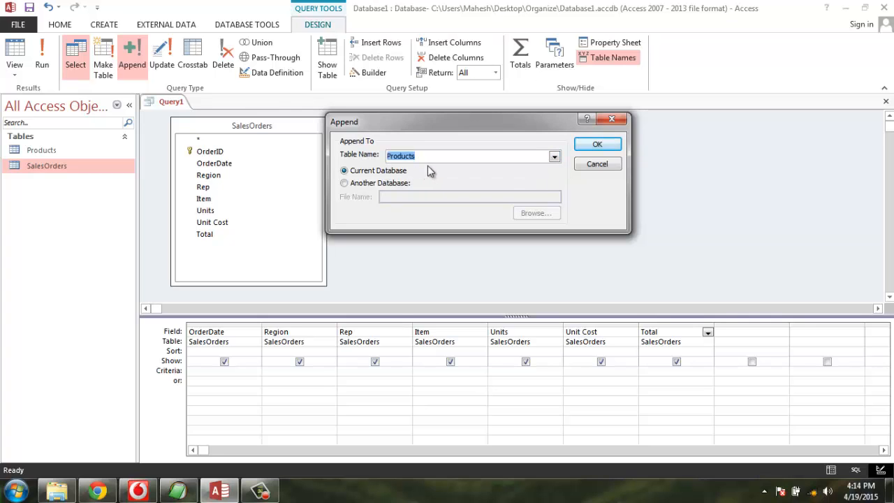
pyautogui.click(597, 144)
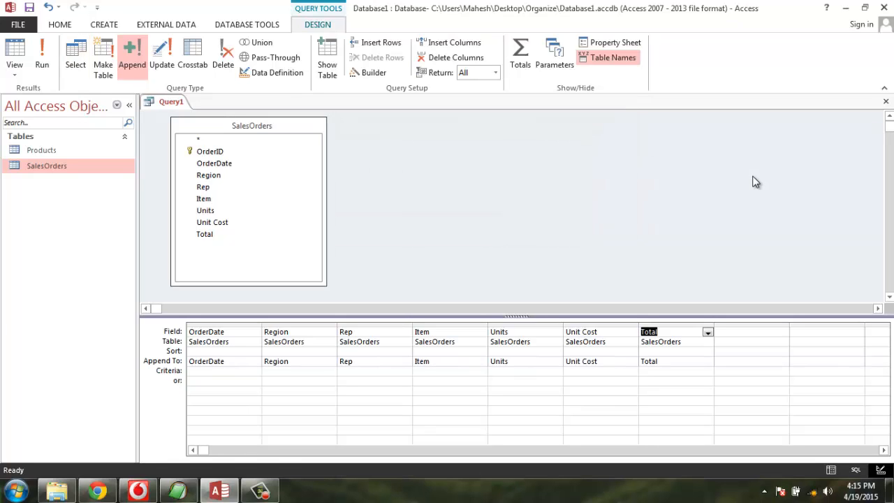
pyautogui.click(47, 165)
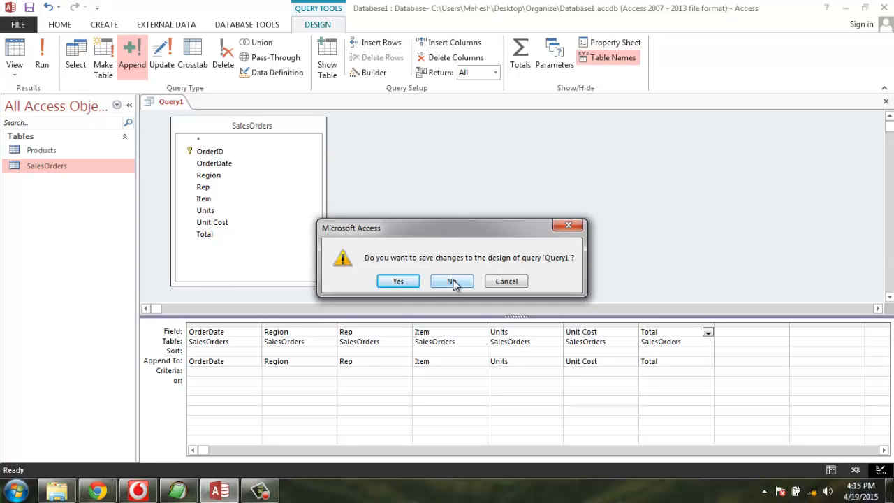
# - Answer No to saving the query and check that Products still holds no records
pyautogui.click(452, 281)
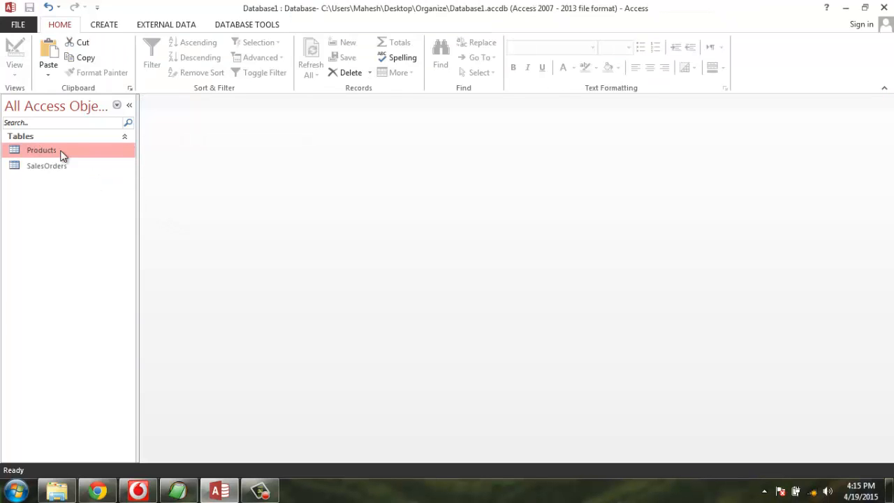
pyautogui.doubleClick(42, 150)
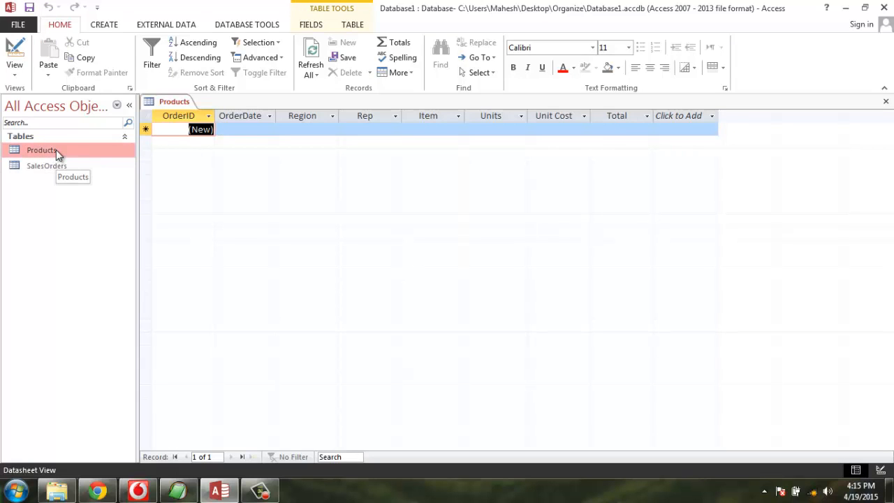
pyautogui.moveTo(54, 189)
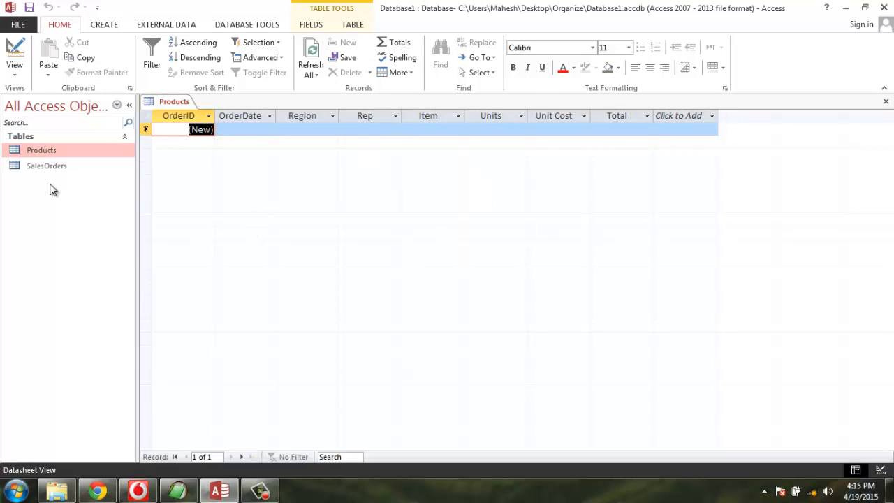
pyautogui.click(47, 165)
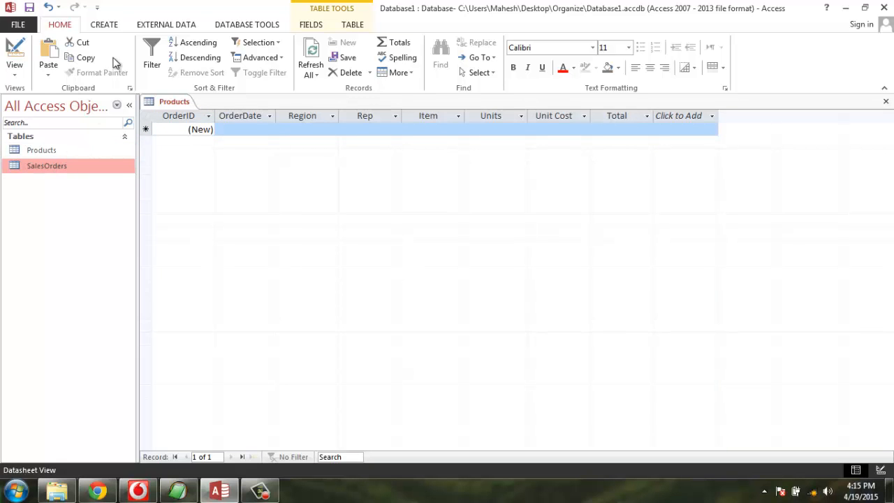
# - Start a fresh Query Design on SalesOrders listing OrderDate, Region, Rep, Item, Units, Unit Cost and Total
pyautogui.click(103, 24)
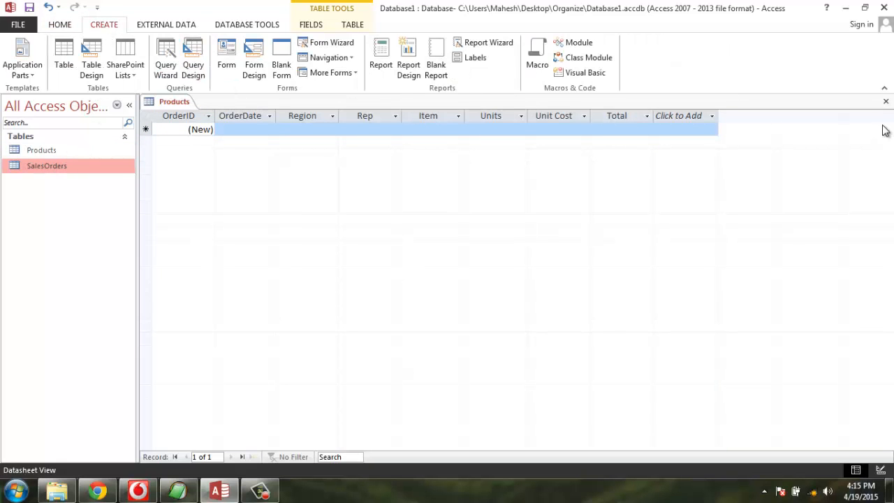
pyautogui.click(193, 59)
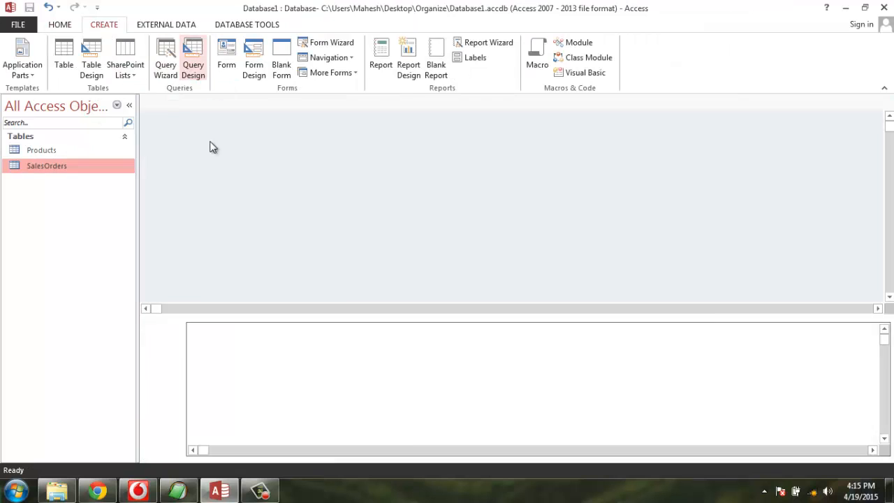
pyautogui.click(192, 57)
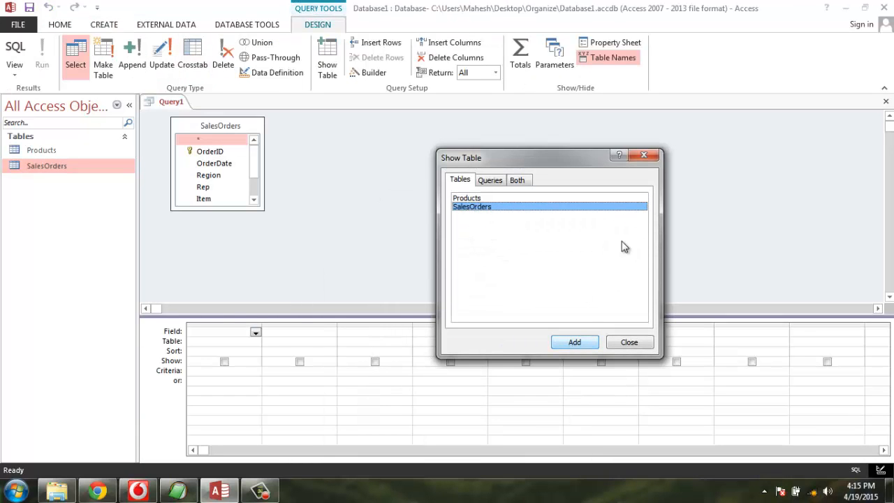
pyautogui.click(628, 342)
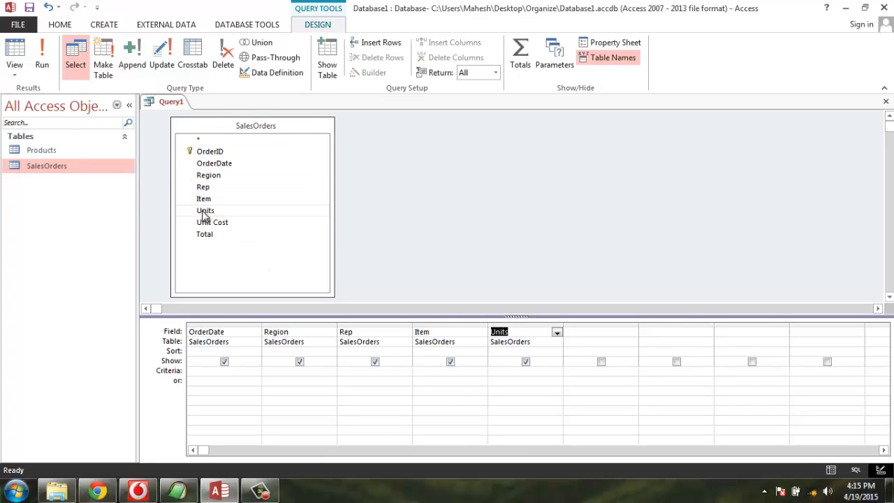
pyautogui.doubleClick(205, 234)
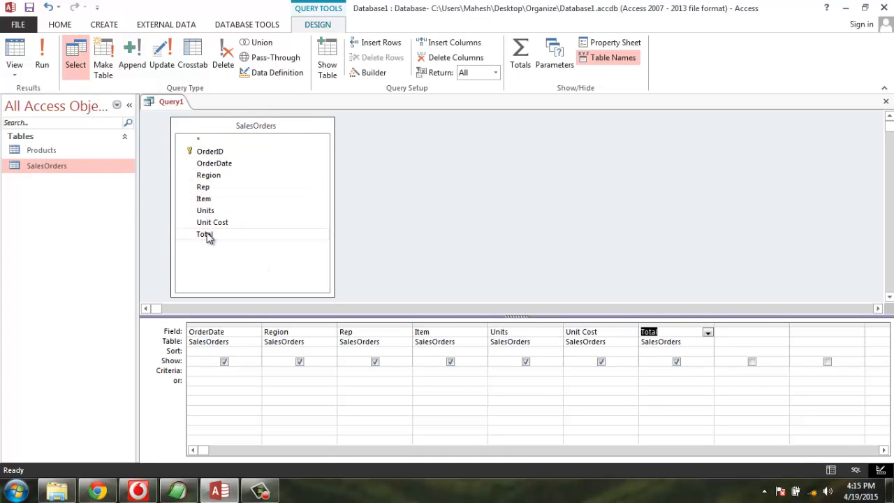
pyautogui.moveTo(353, 236)
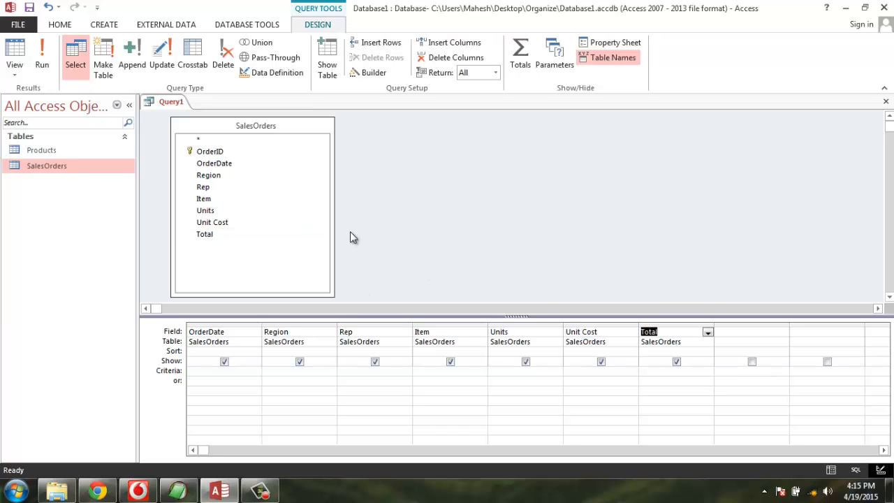
pyautogui.moveTo(315, 229)
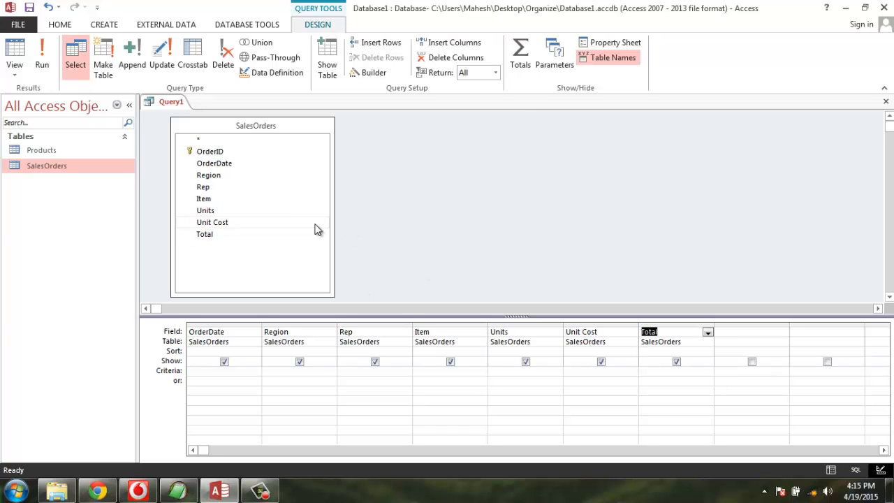
# - Set the query to append into Products, run it and approve appending the 43 rows
pyautogui.click(132, 56)
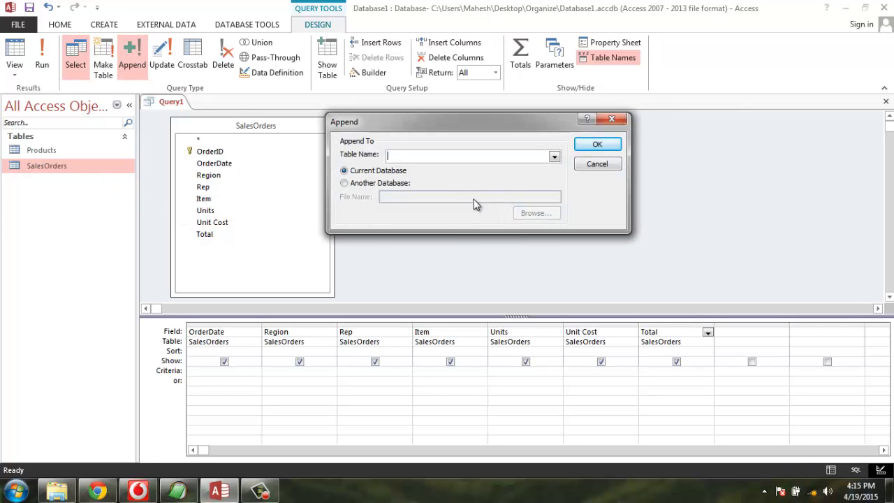
pyautogui.write('Products')
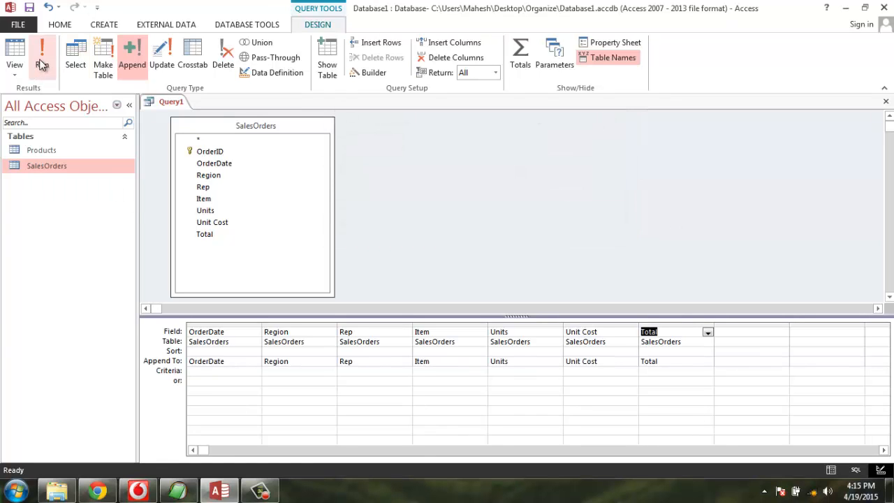
pyautogui.click(42, 52)
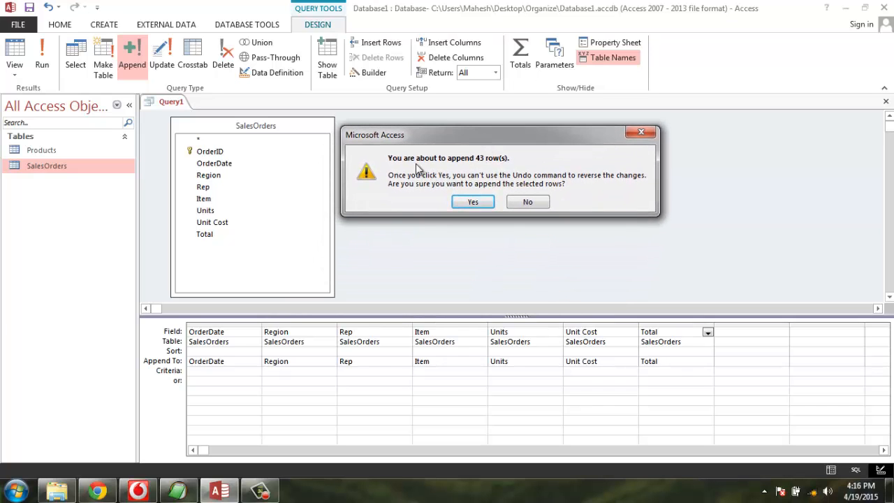
pyautogui.moveTo(547, 198)
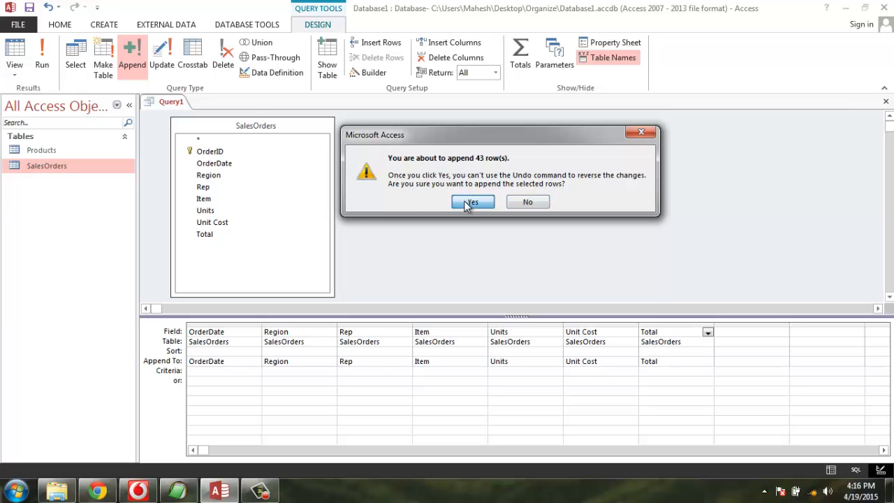
pyautogui.click(472, 201)
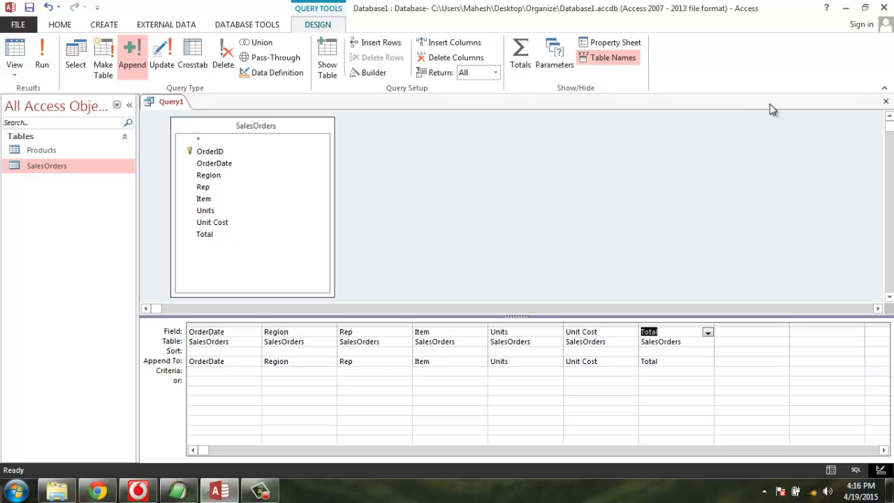
# - Close Query1 without saving and open Products, now showing all 43 appended order records
pyautogui.click(885, 102)
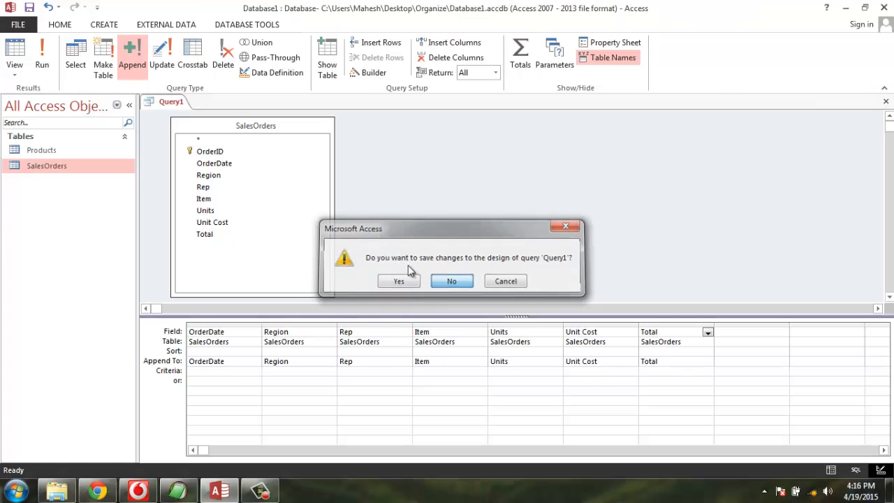
pyautogui.click(451, 281)
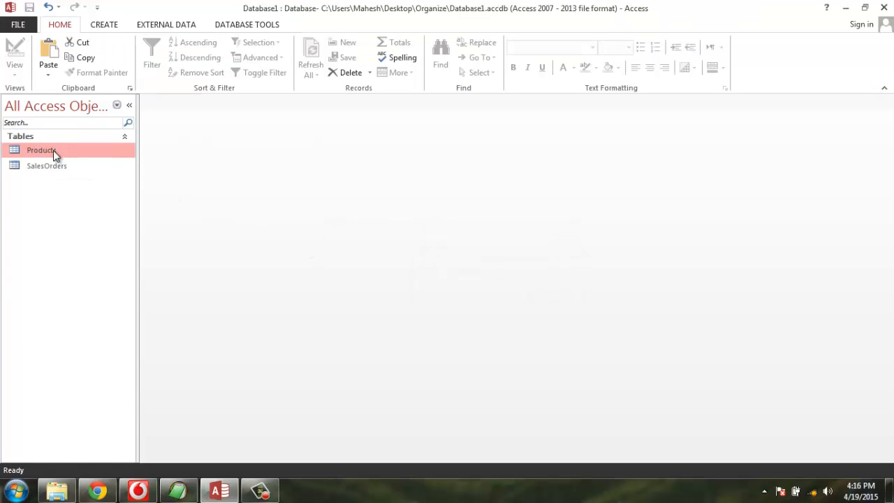
pyautogui.doubleClick(41, 150)
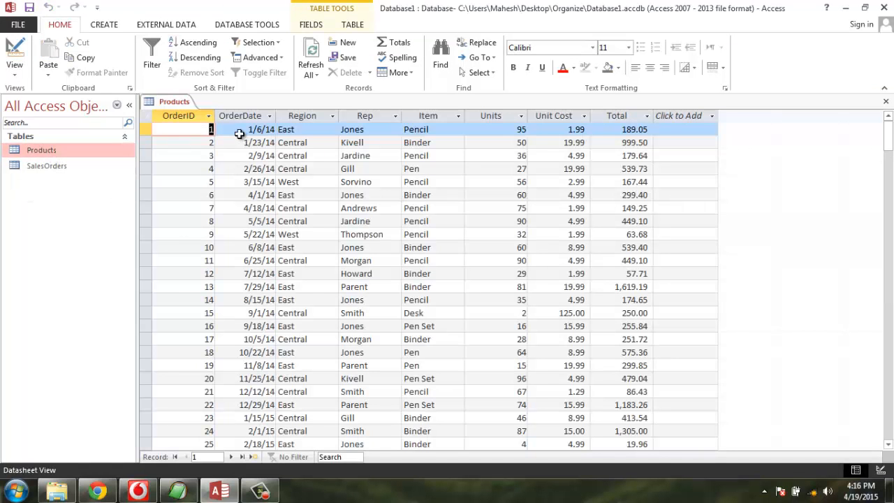
pyautogui.moveTo(47, 165)
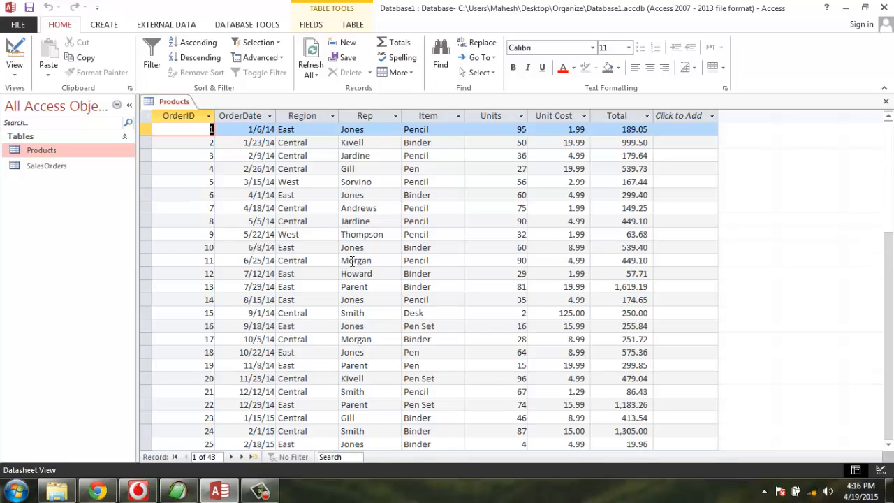
pyautogui.moveTo(302, 197)
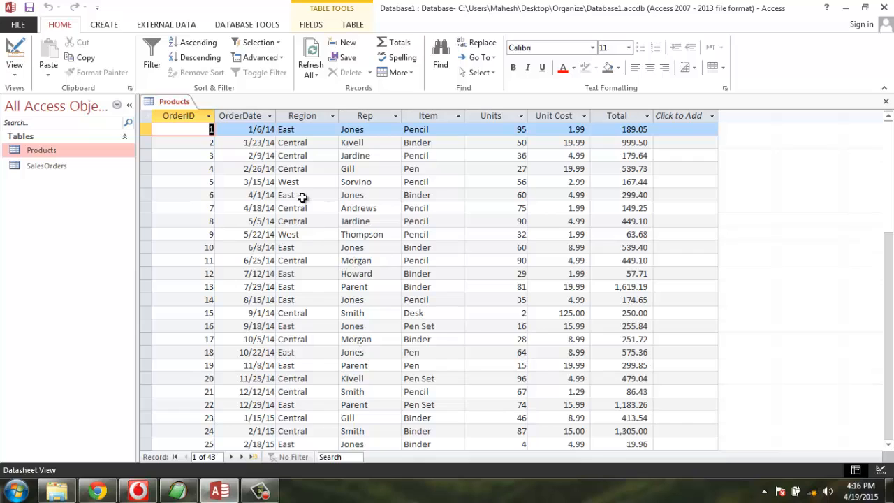
pyautogui.moveTo(330, 279)
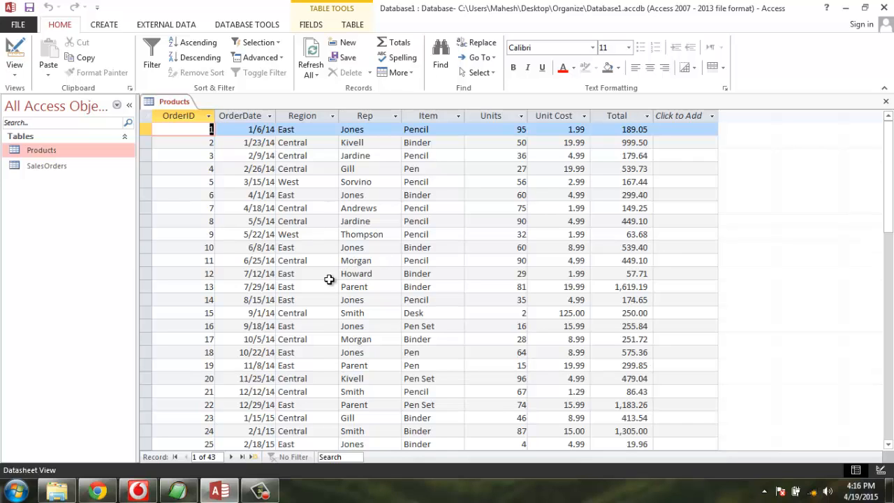
pyautogui.moveTo(119, 82)
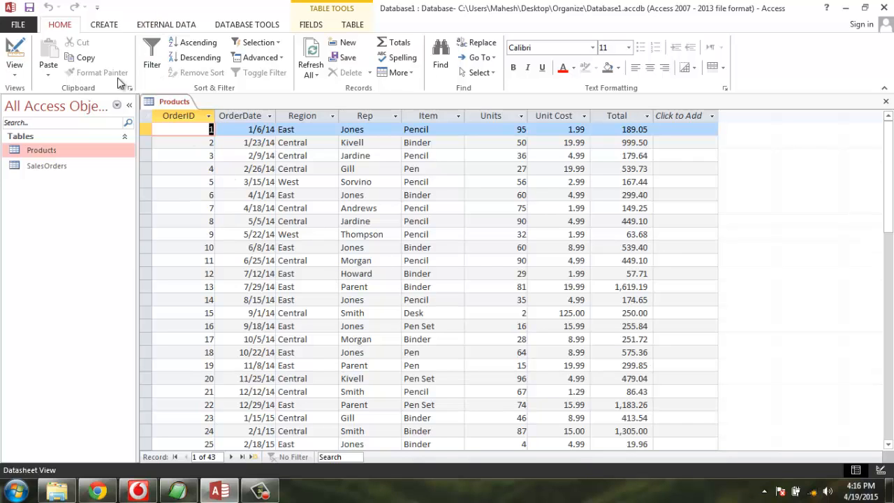